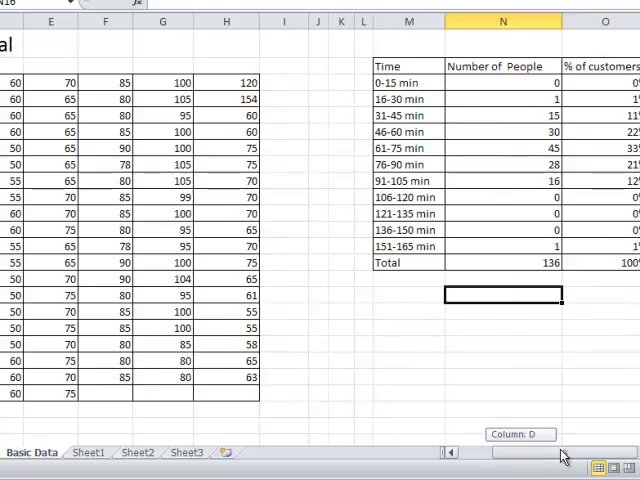
Label a Mean row and compute AVERAGE of B3:H22, giving about 69.98 minutes
scroll(right, 3)
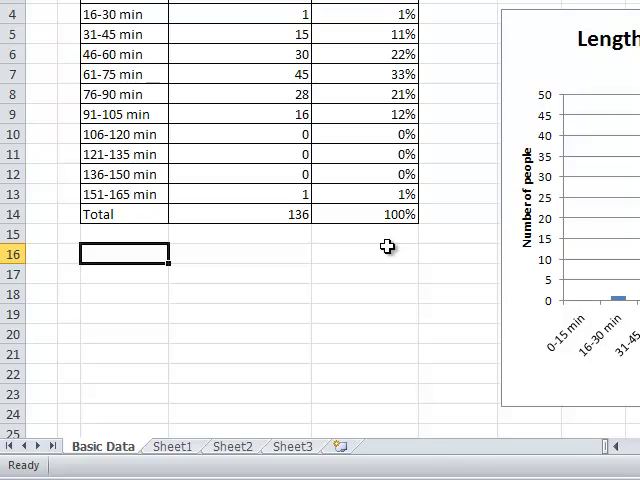
text(Mean)
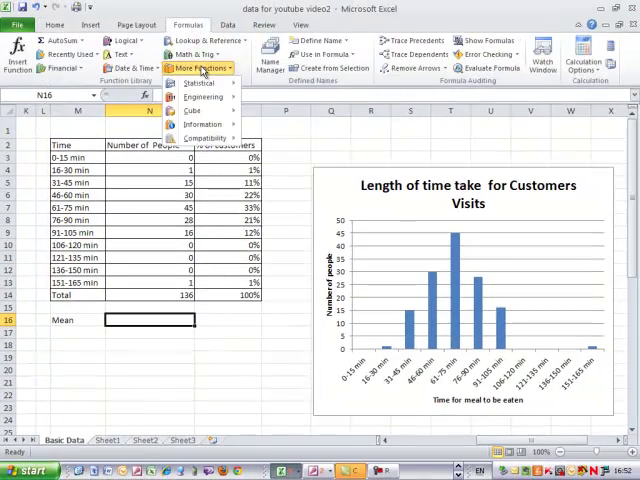
click(200, 82)
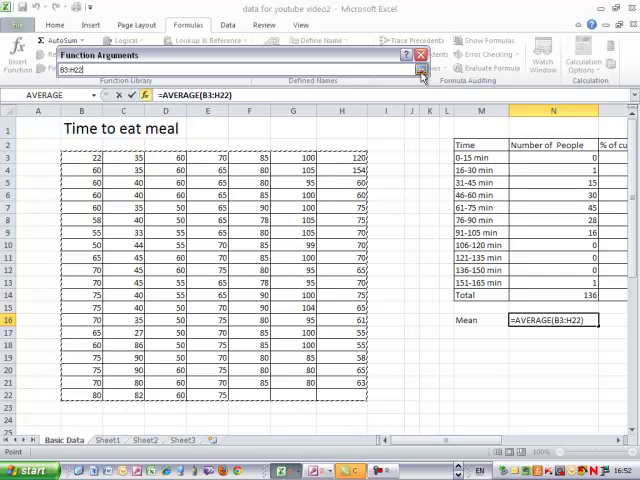
click(420, 54)
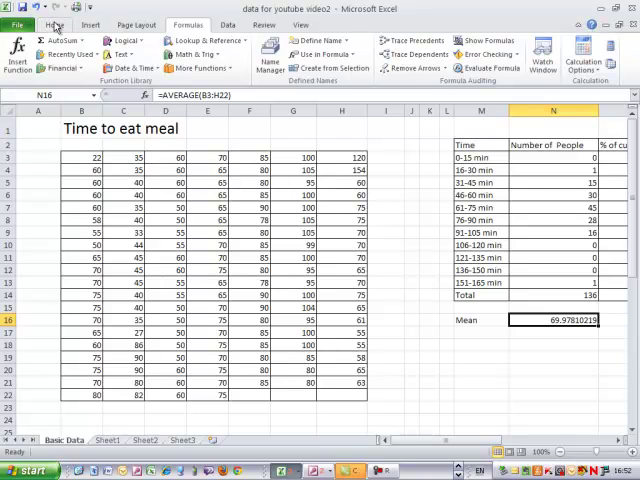
click(28, 24)
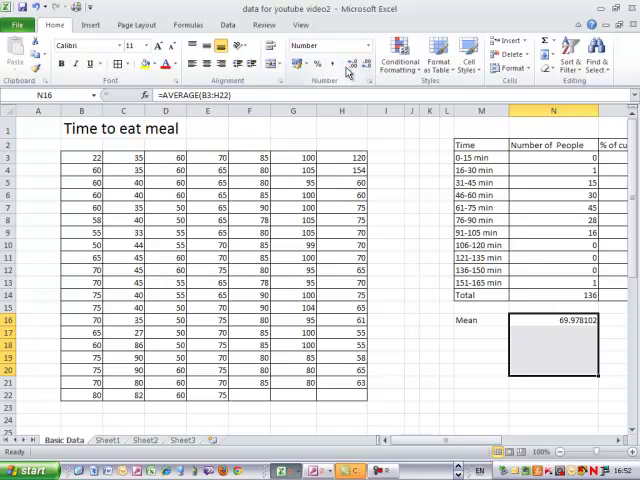
Reduce the mean's decimals so it displays as 70.0
click(368, 64)
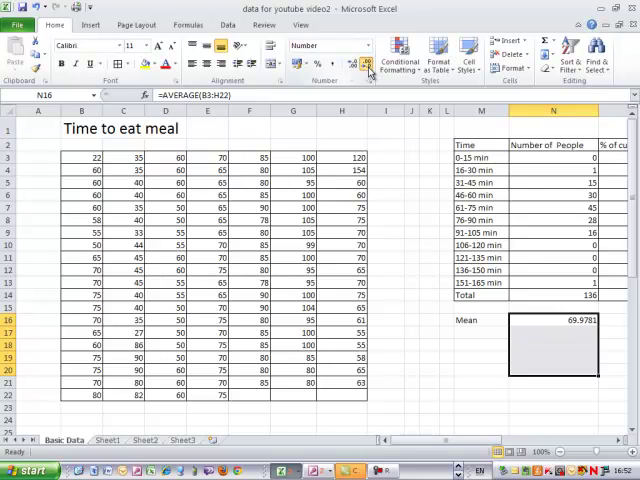
click(364, 64)
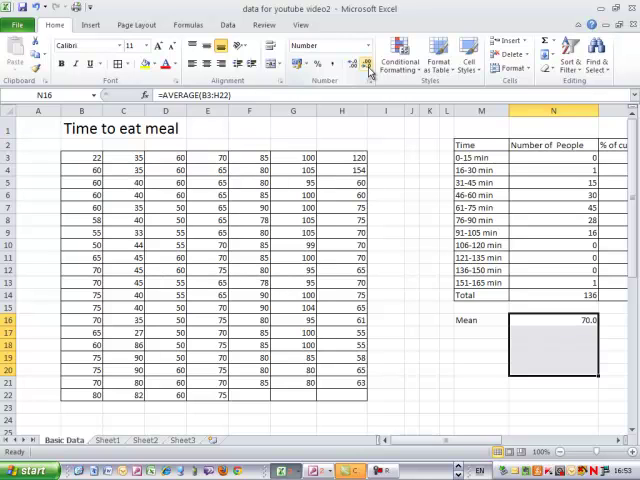
mouse_move(466, 336)
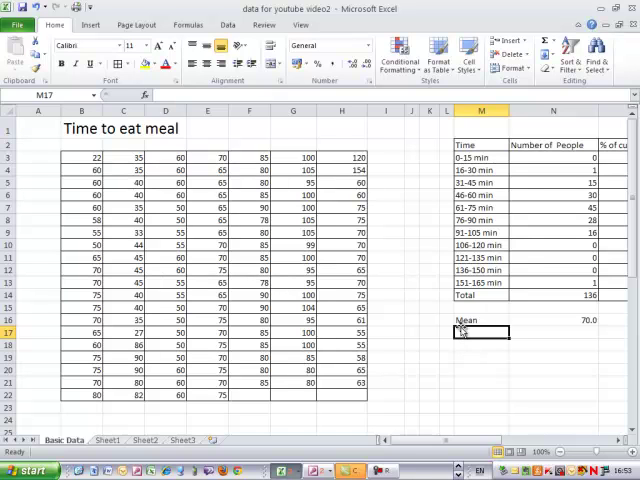
Label a Median row and pick the MEDIAN function from the Statistical list
text(Medain)
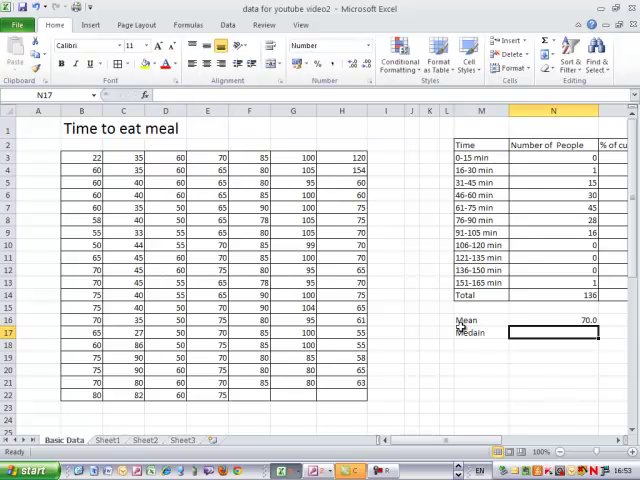
mouse_move(442, 300)
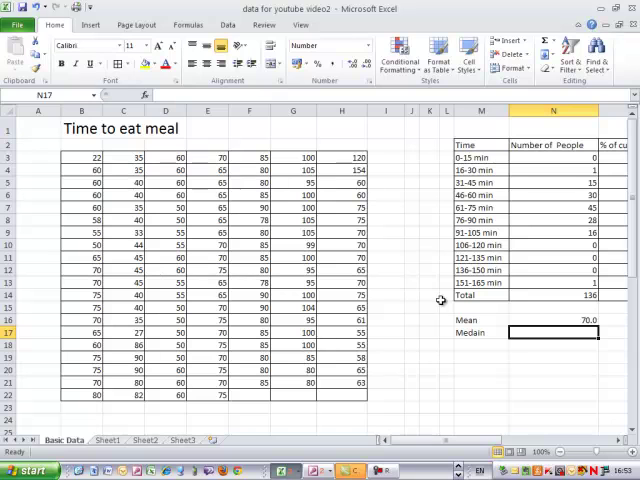
click(188, 24)
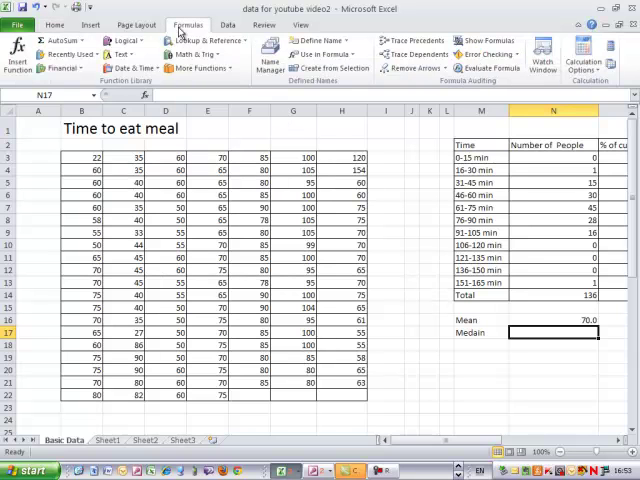
click(202, 68)
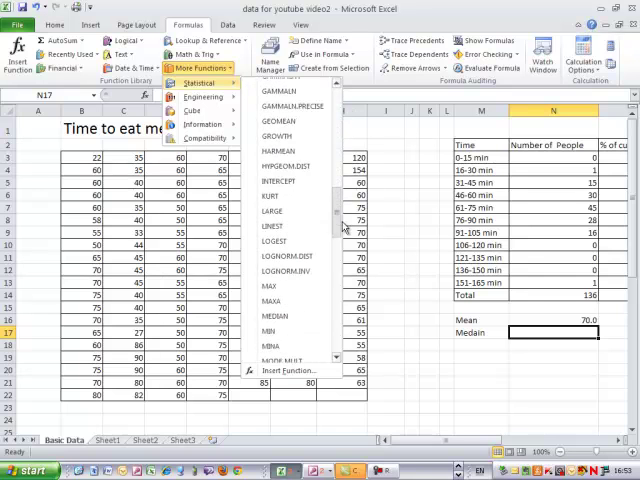
scroll(down, 3)
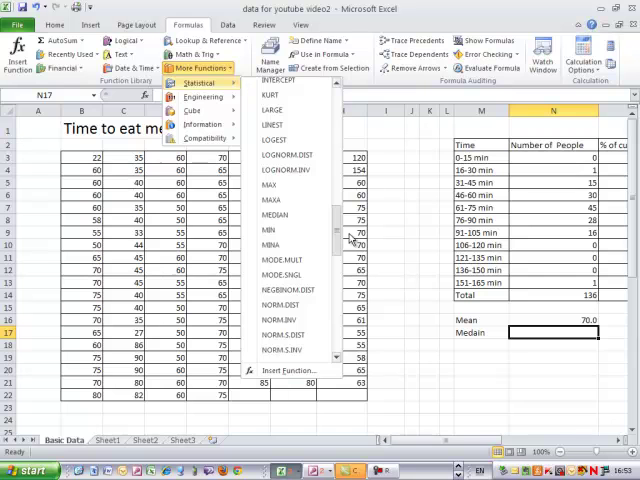
click(272, 228)
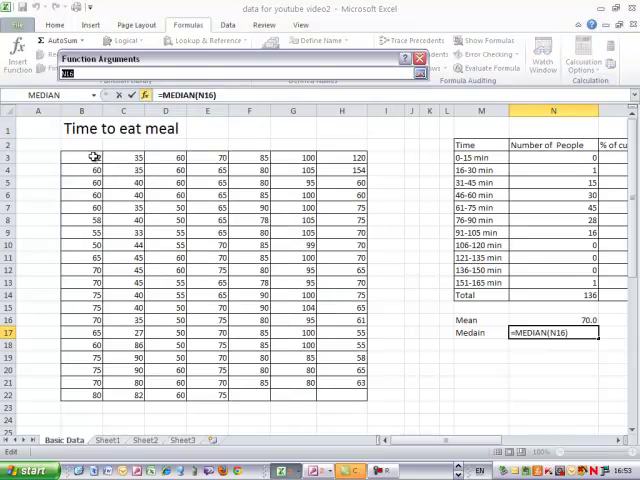
Apply MEDIAN to all the meal-time data, giving a median of 70.0
drag(92, 156, 344, 398)
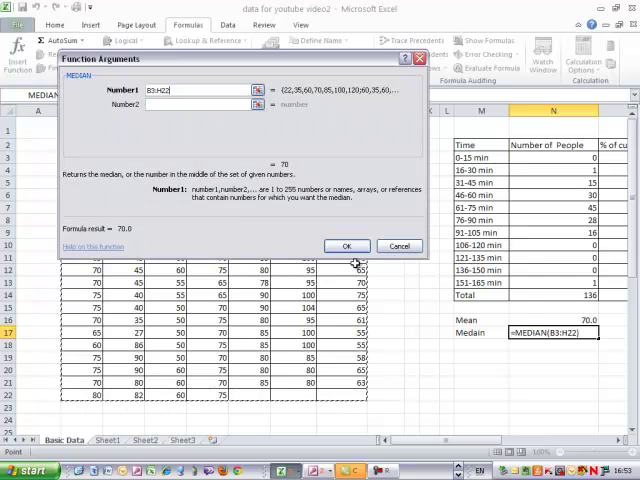
click(348, 246)
text(i)
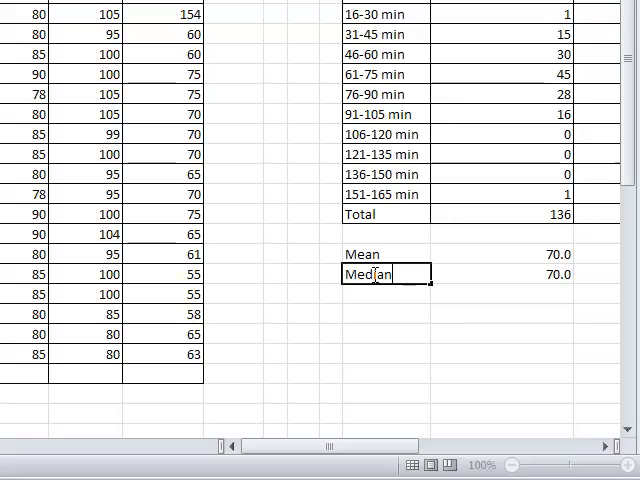
key(Enter)
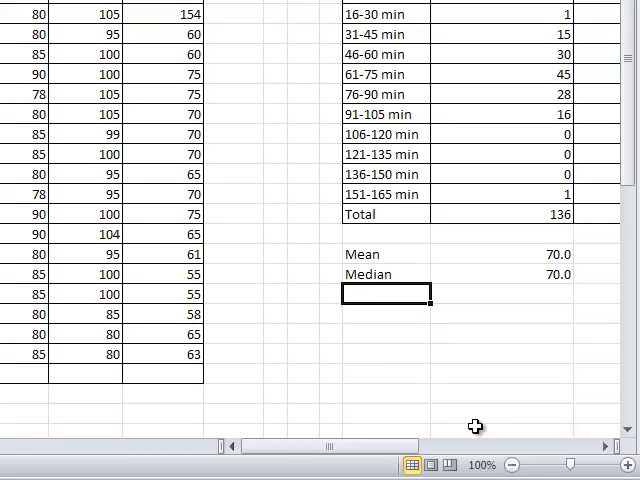
mouse_move(388, 240)
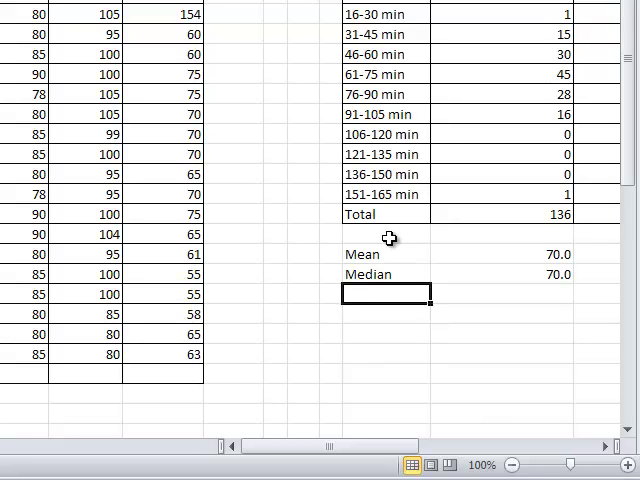
Label a Mode row below Median and select the cell to hold its value
text(Mode)
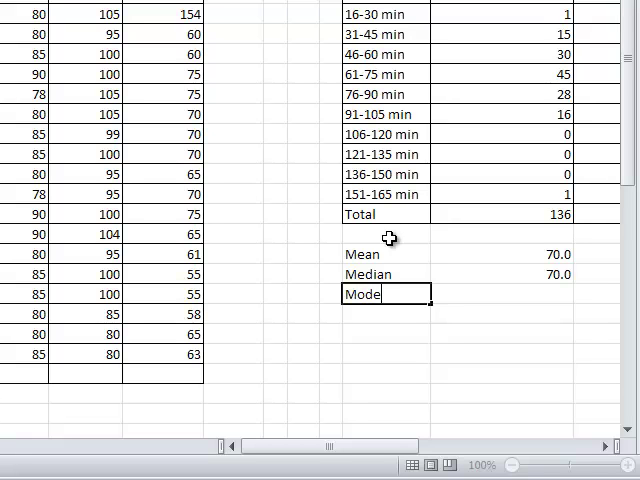
click(490, 292)
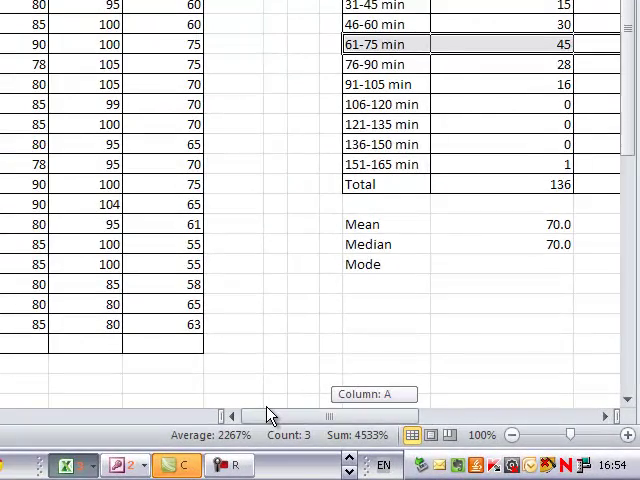
mouse_move(510, 268)
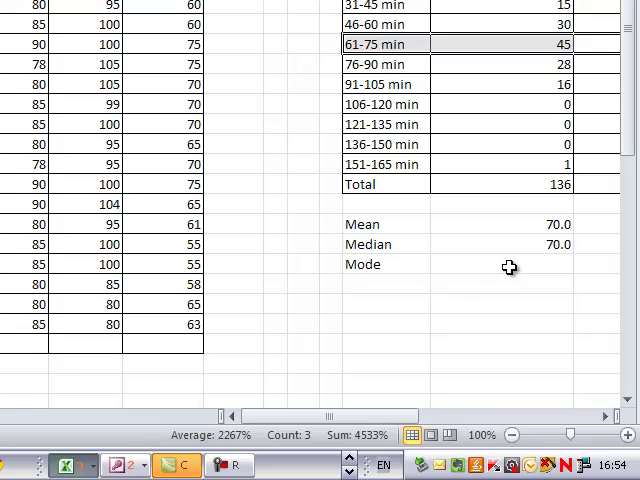
click(500, 264)
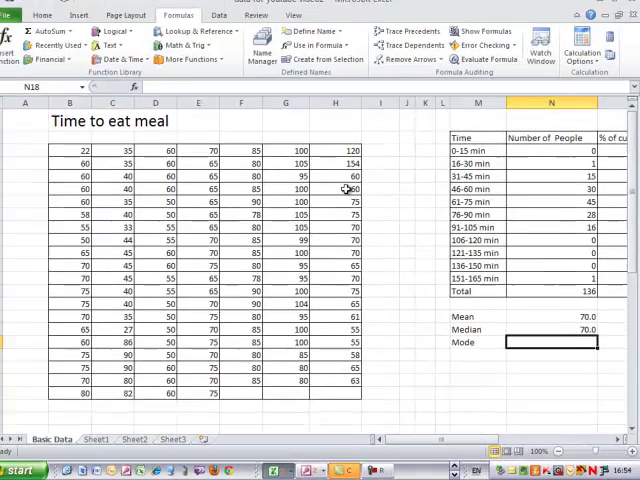
Insert the MODE function on the meal-time data, giving a mode of 60.0
click(200, 68)
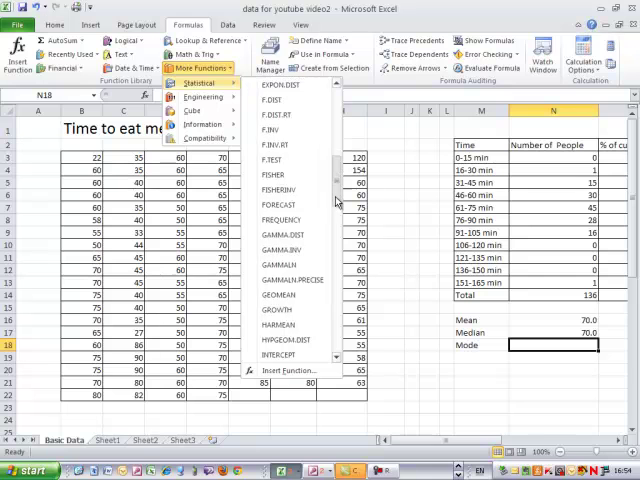
scroll(down, 3)
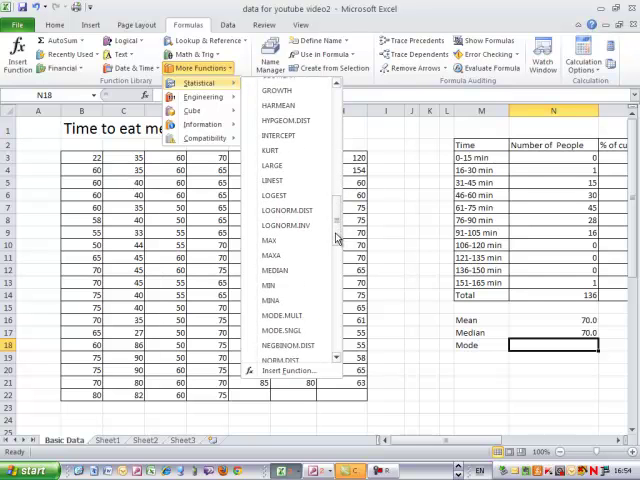
click(284, 328)
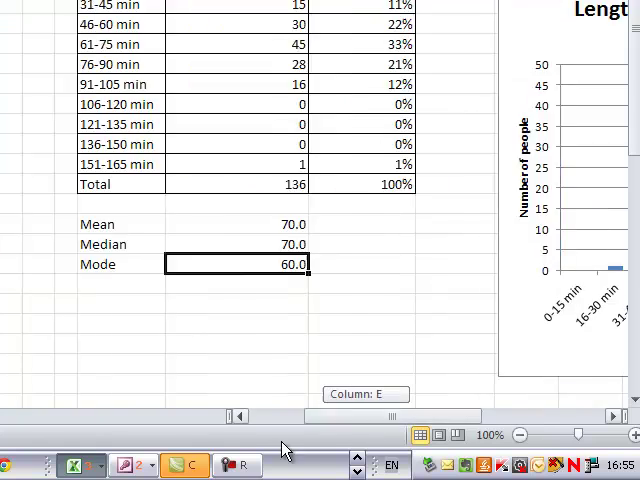
scroll(right, 3)
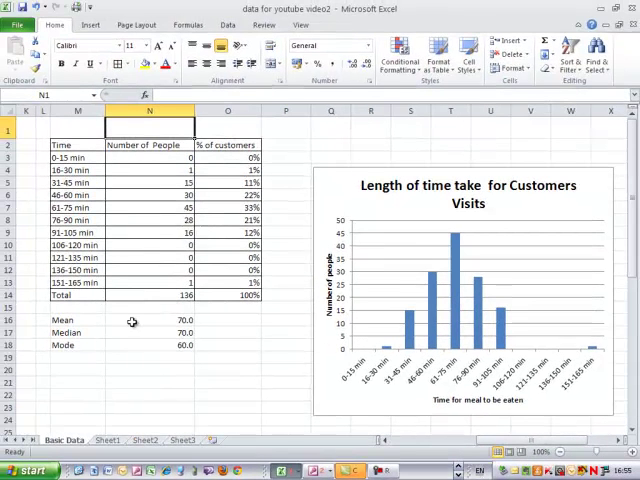
mouse_move(76, 332)
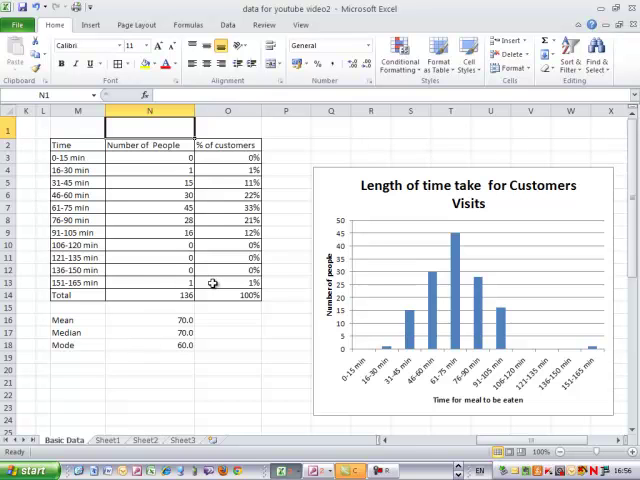
mouse_move(628, 344)
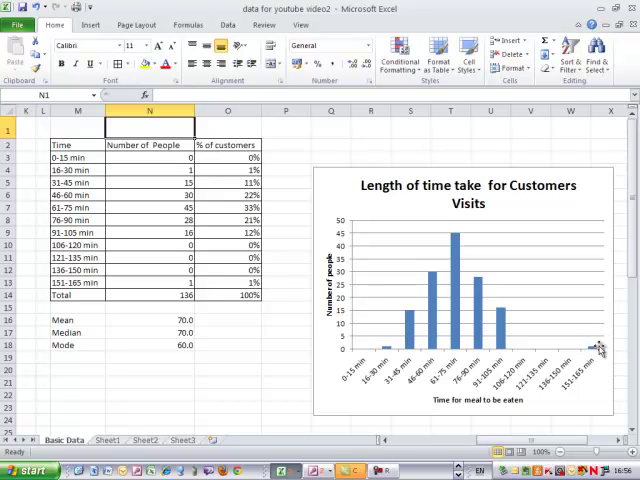
mouse_move(600, 358)
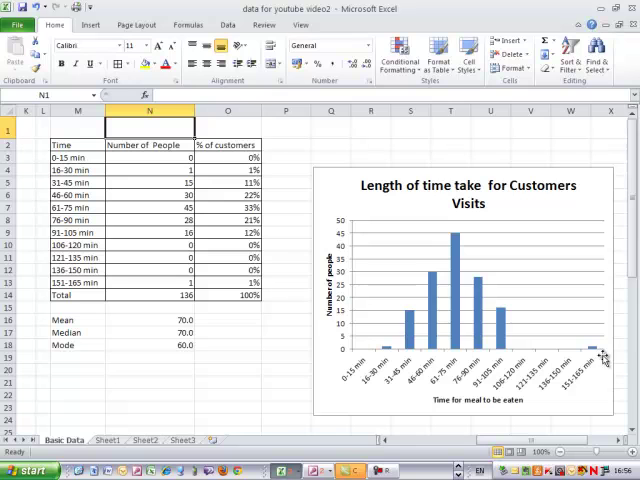
mouse_move(436, 240)
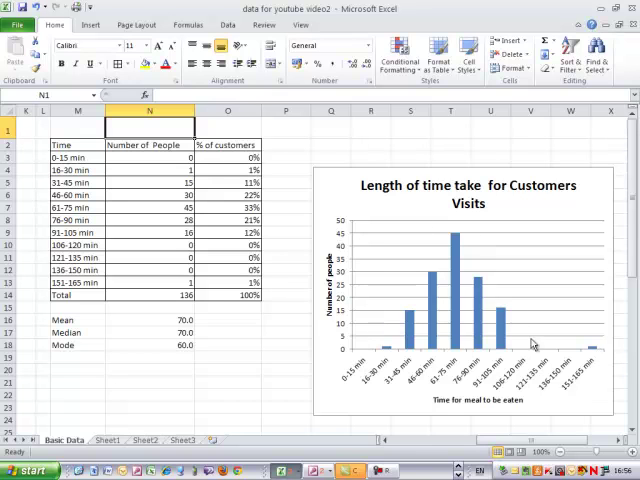
mouse_move(532, 348)
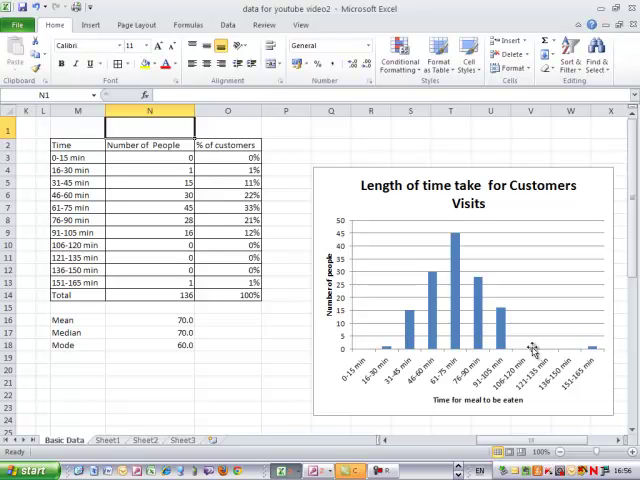
mouse_move(530, 344)
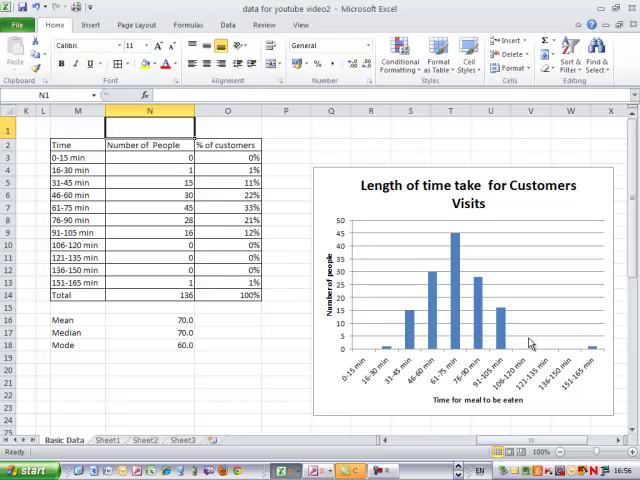